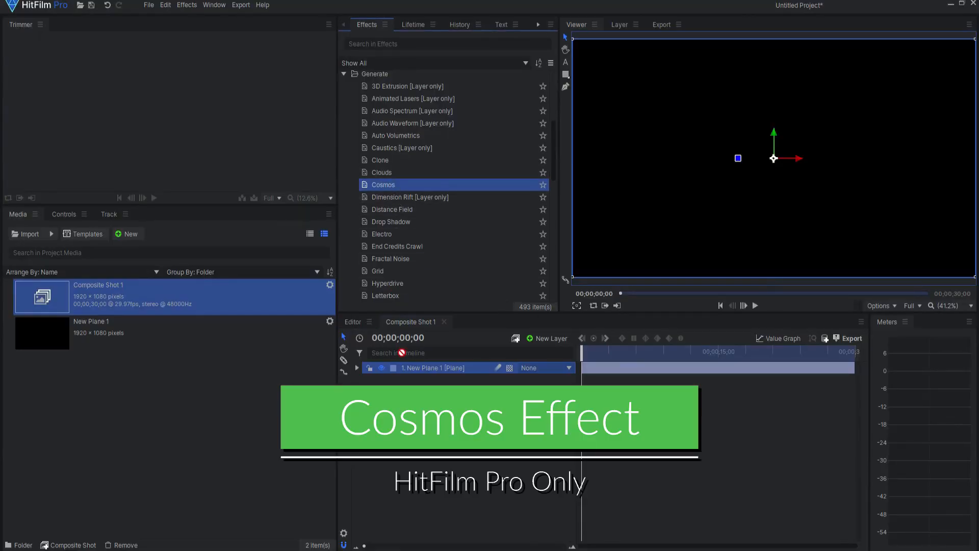
# Apply the Cosmos effect to the plane, play the star field, and reveal its Connections settings
pyautogui.doubleClick(382, 185)
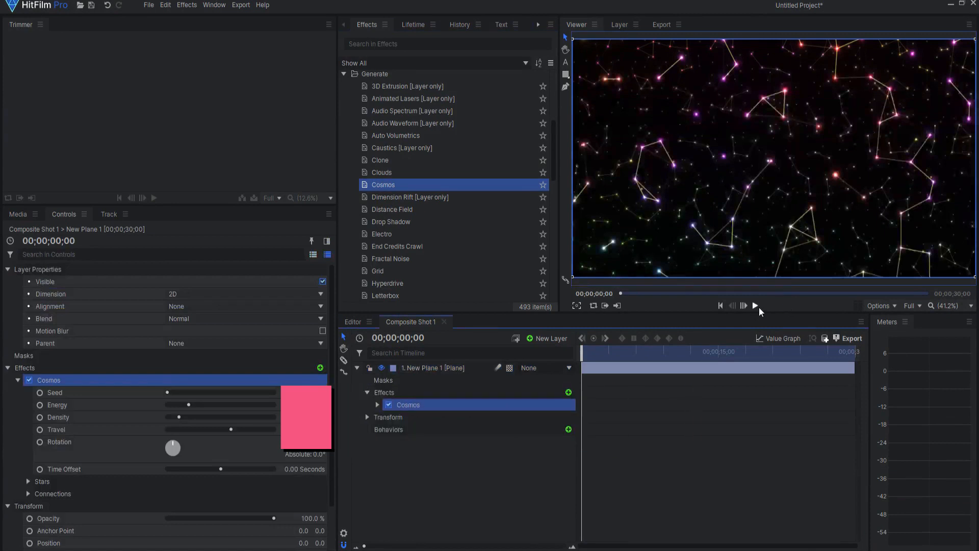
pyautogui.click(758, 305)
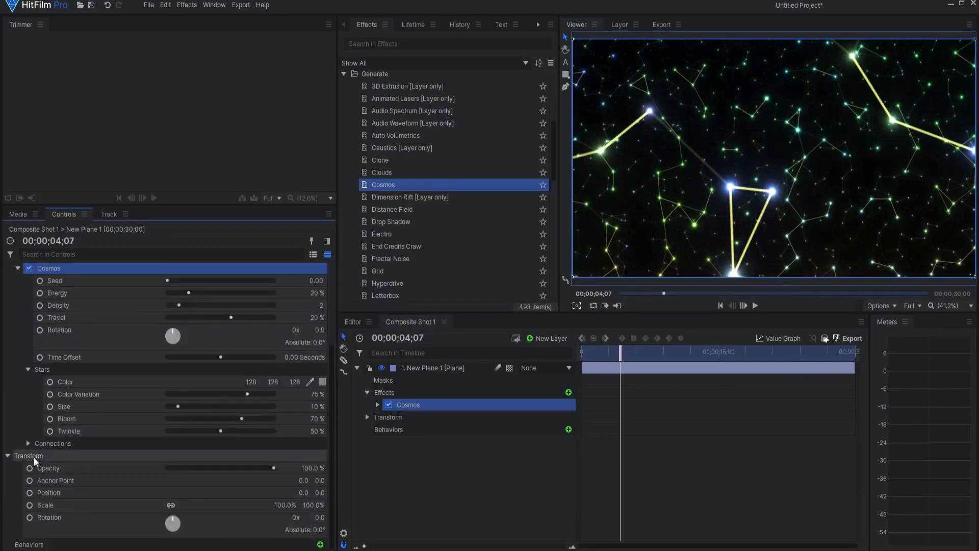
pyautogui.click(29, 444)
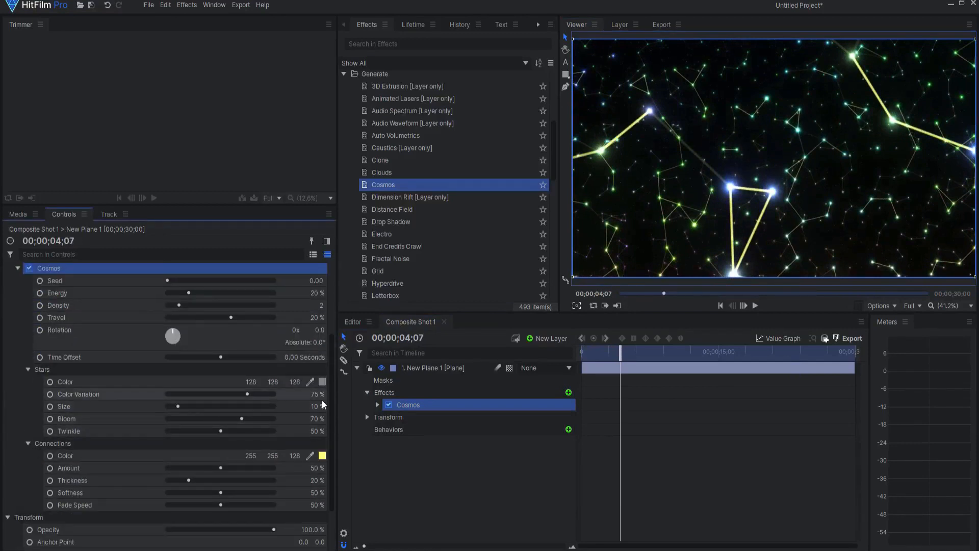